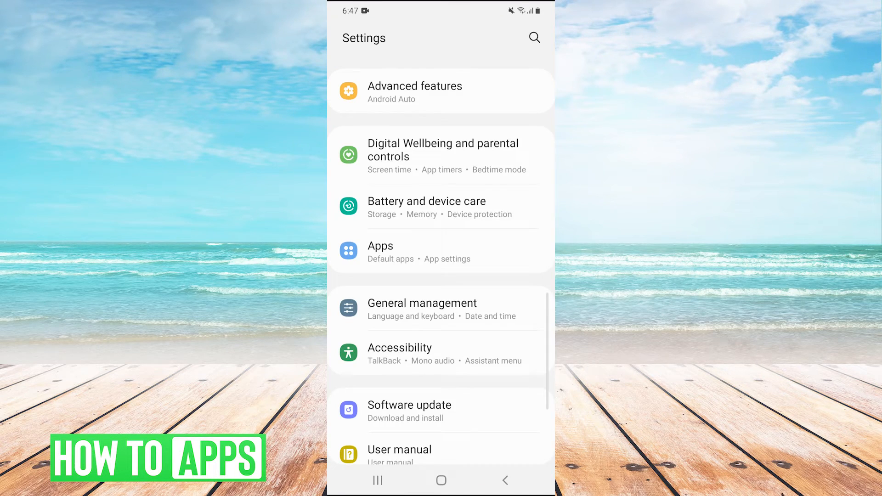
- Open Sounds and vibration from the main Settings list
scroll("down", 3)
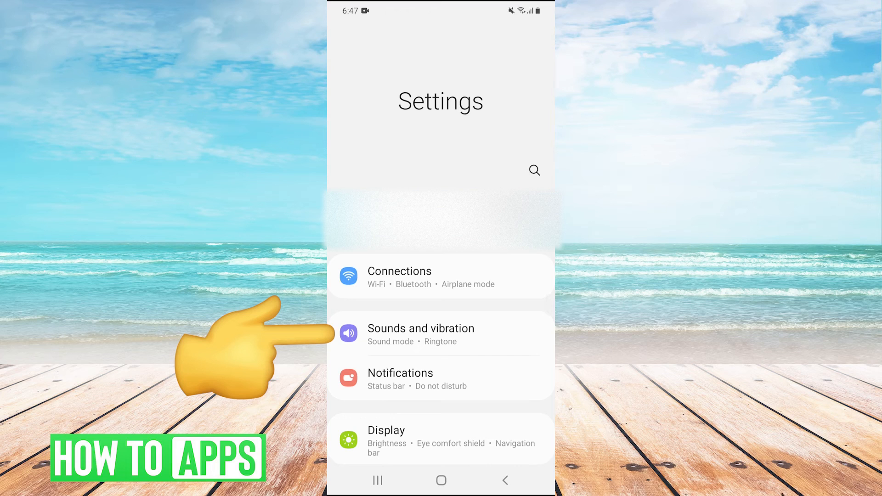
left_click(440, 335)
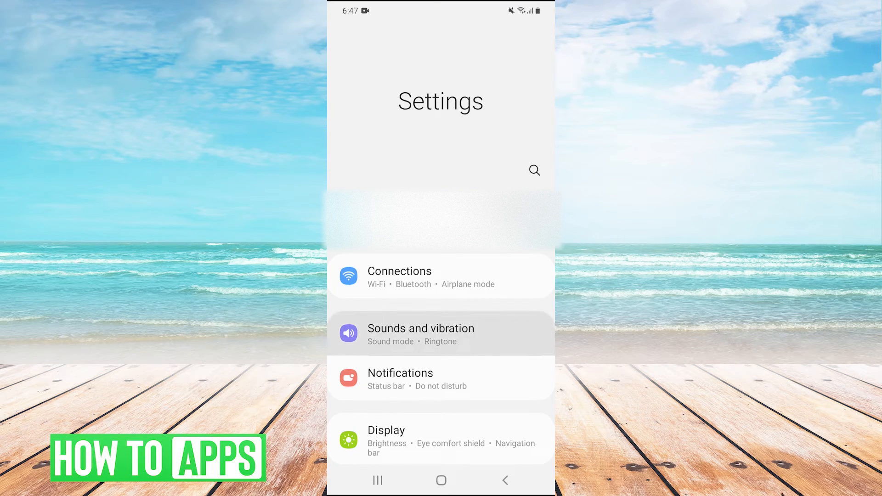
left_click(420, 332)
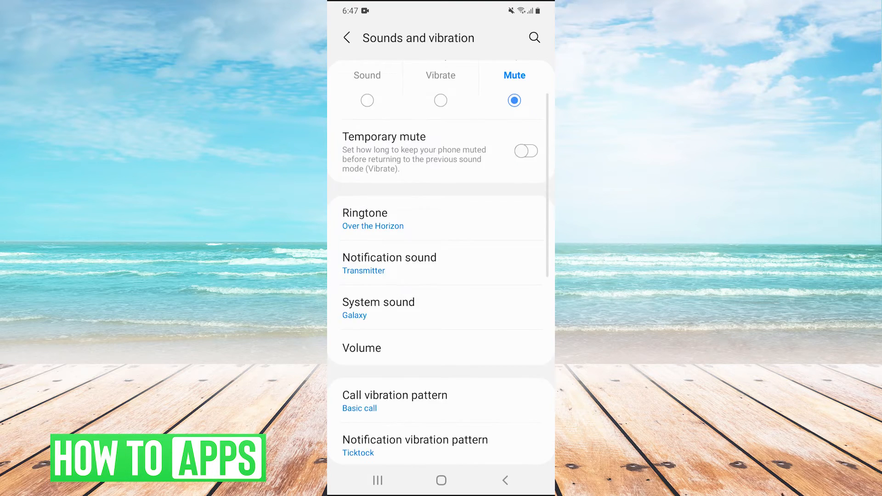
- With sound mode on Mute, scroll down and open Vibration intensity
scroll("down", 3)
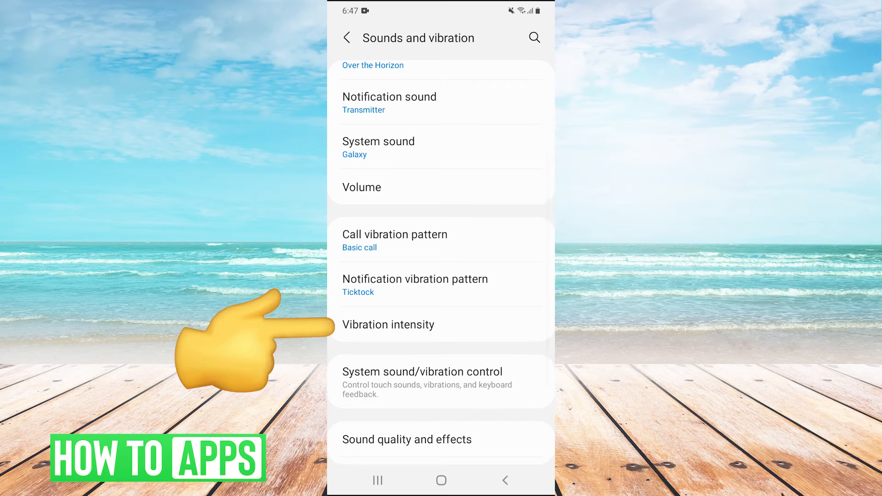
left_click(387, 325)
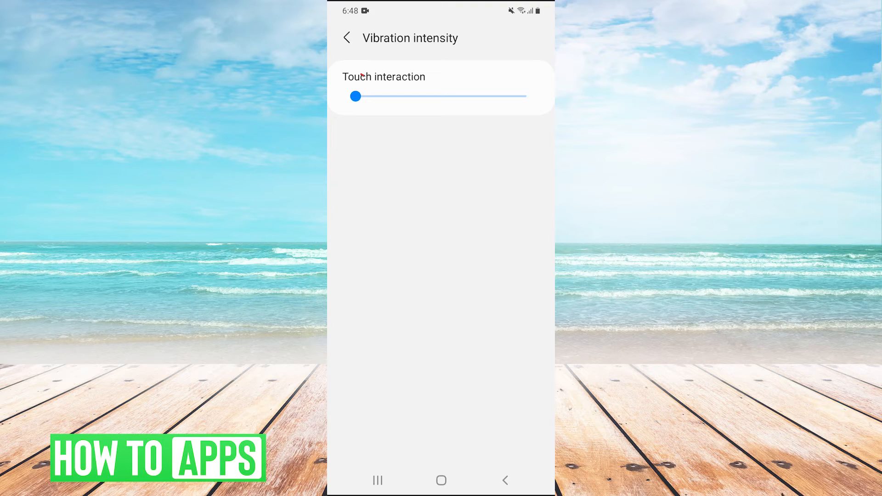
- Drag the Touch interaction vibration slider fully left to its minimum
left_click(354, 96)
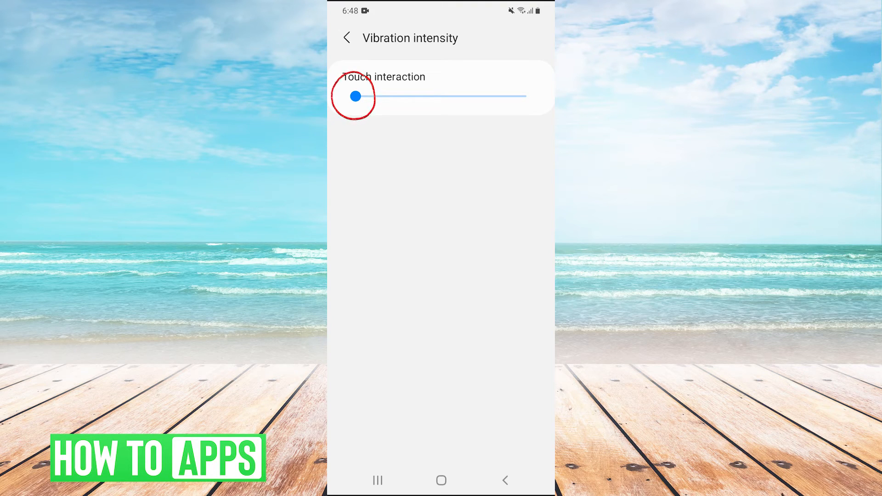
left_click(355, 97)
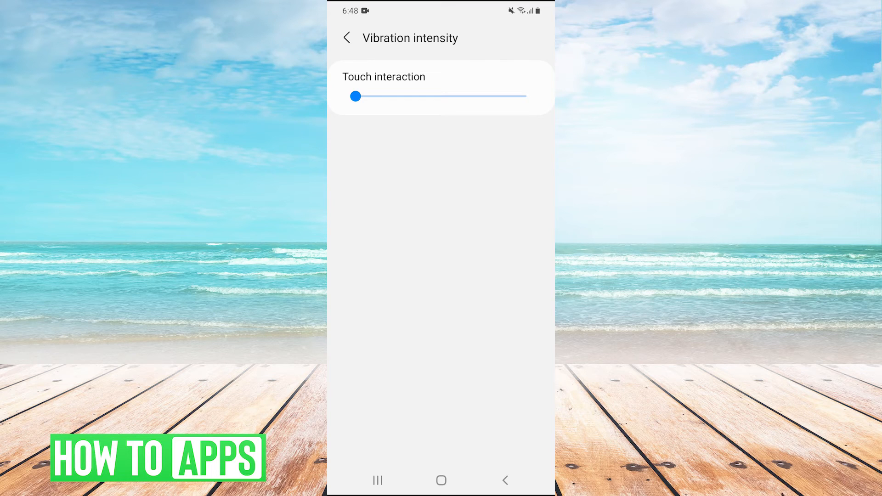